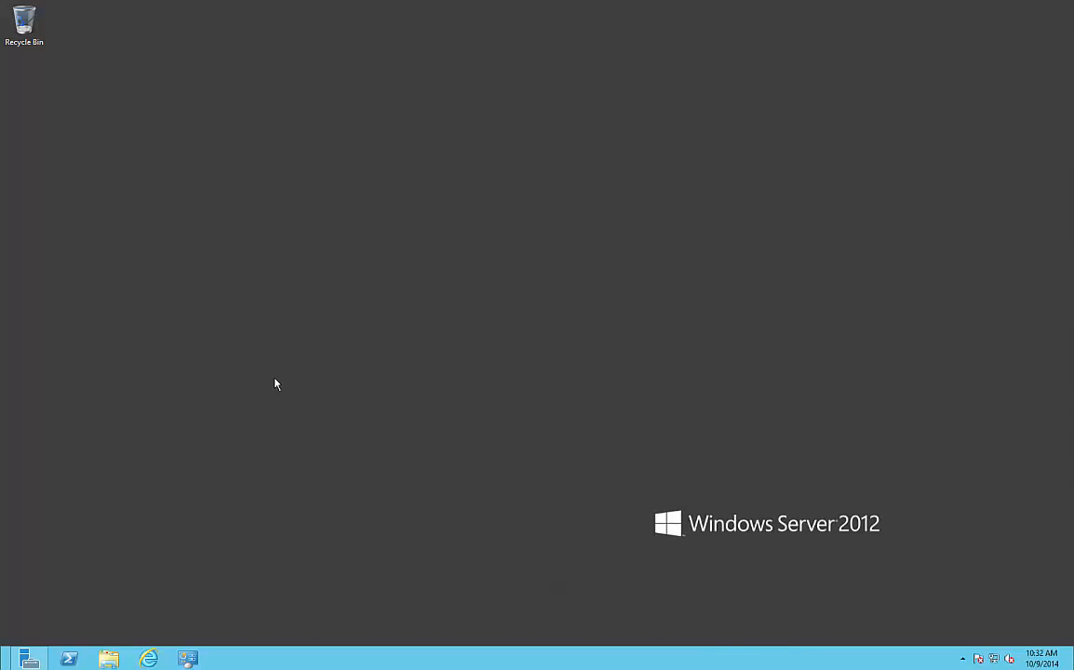
mouse_move(210, 569)
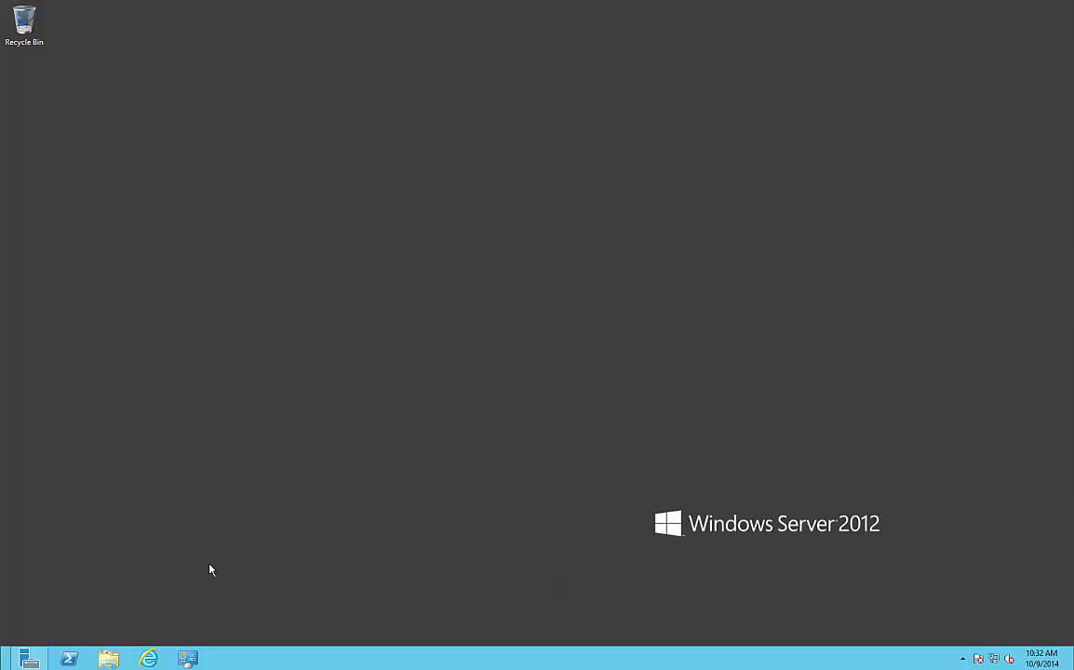
mouse_move(204, 646)
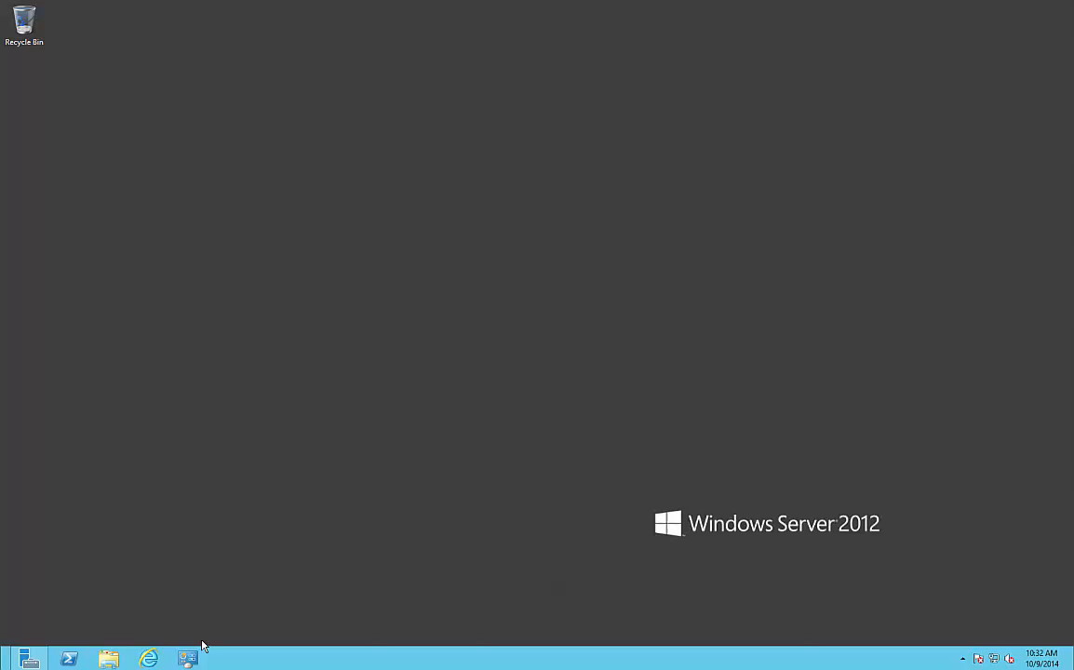
- Open Control Panel's System page showing HyperV2's name and WORKGROUP membership
left_click(188, 659)
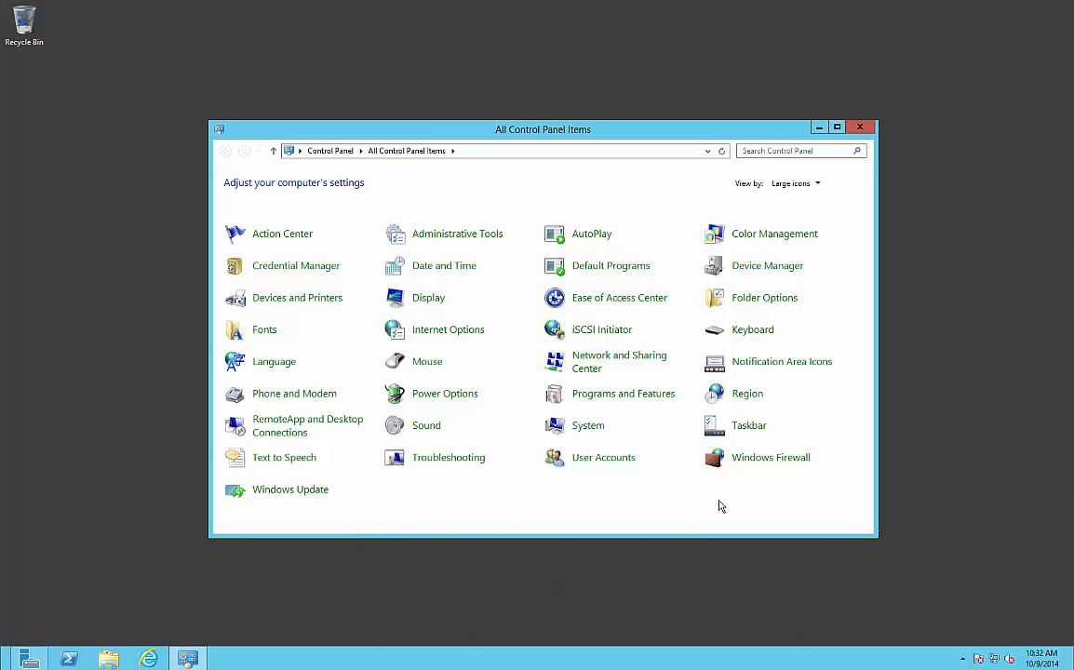
mouse_move(587, 426)
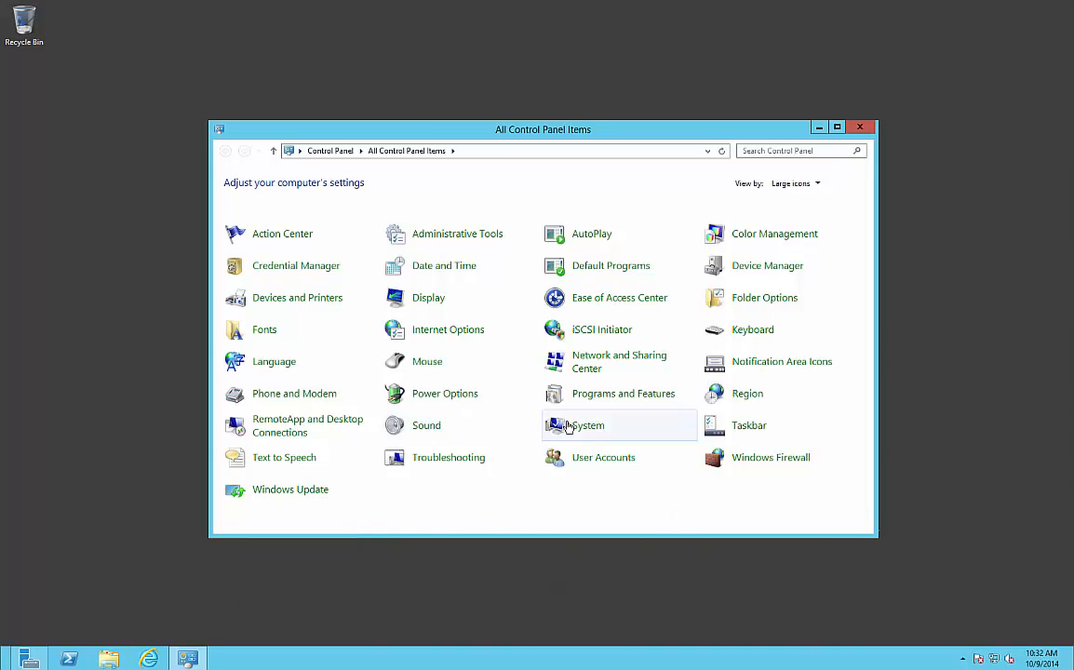
left_click(586, 426)
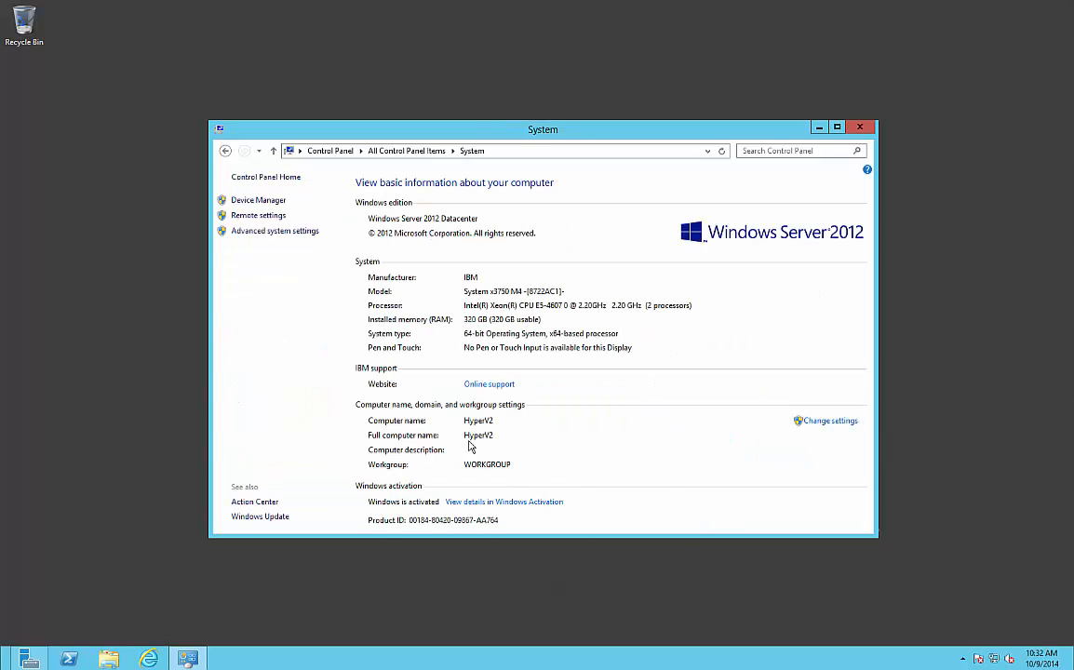
mouse_move(497, 470)
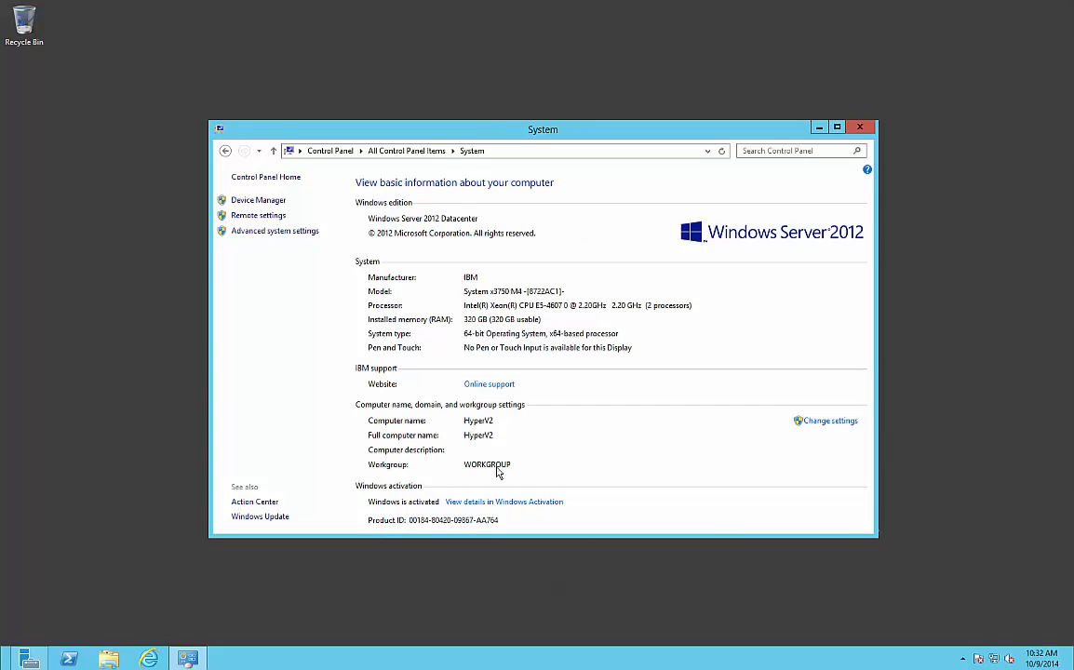
mouse_move(773, 480)
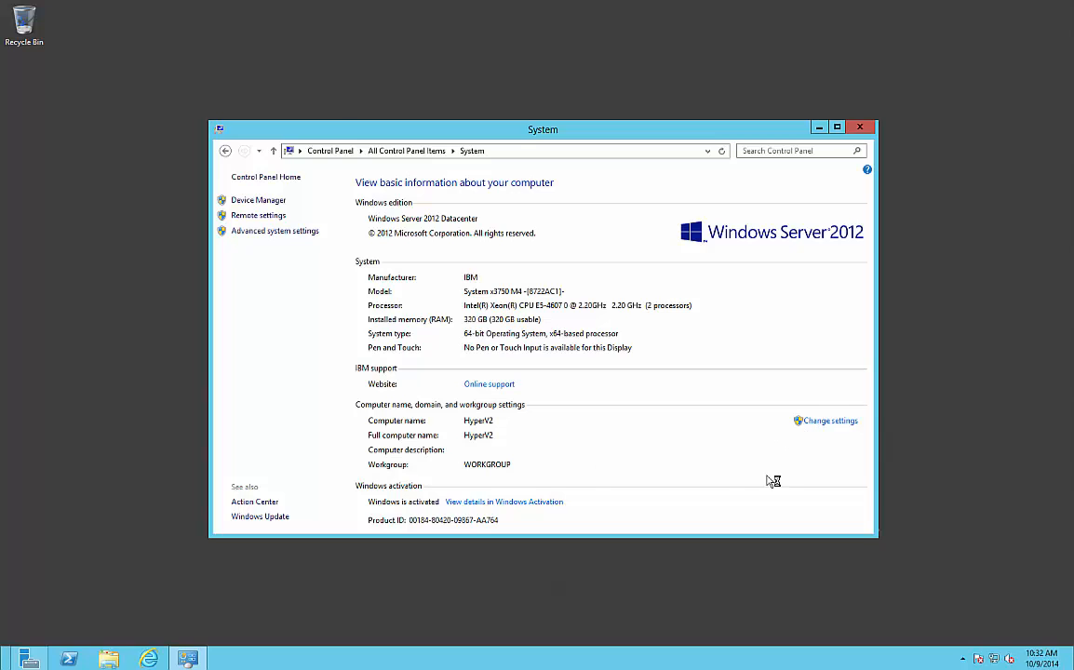
- Open System Properties and its Computer Name/Domain Changes dialog for HyperV2
left_click(829, 419)
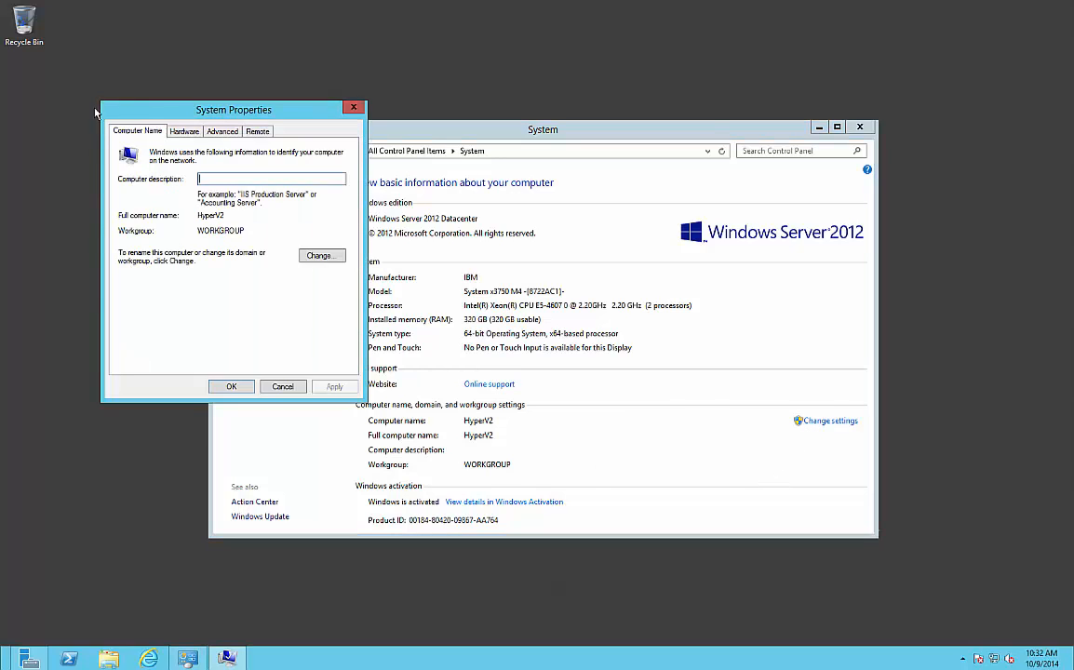
left_click_drag(232, 110, 575, 147)
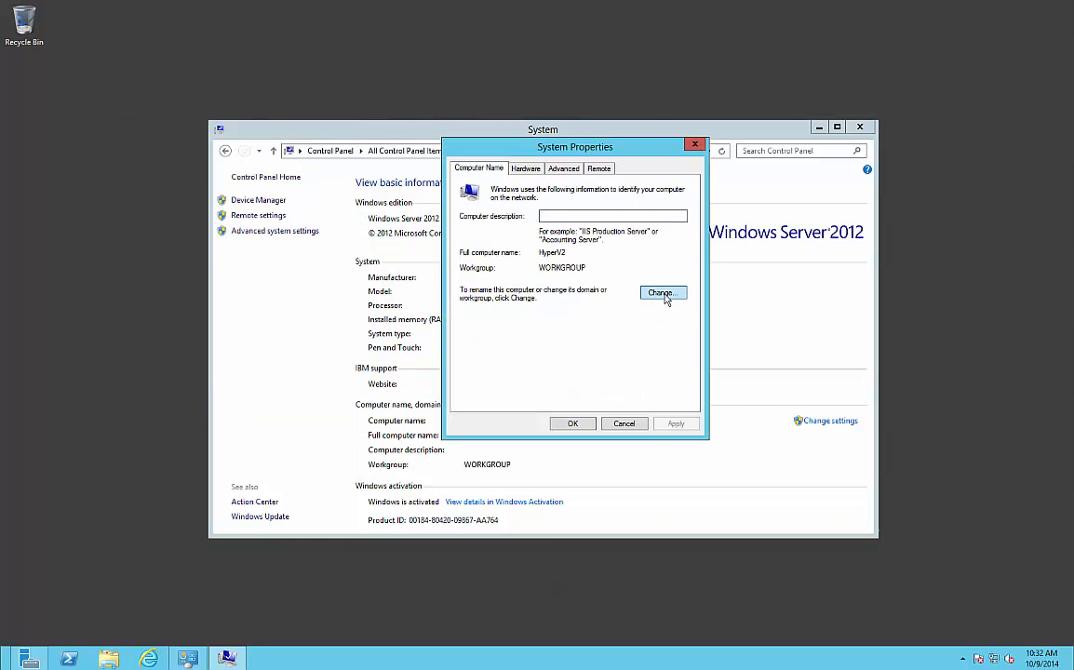
left_click(661, 293)
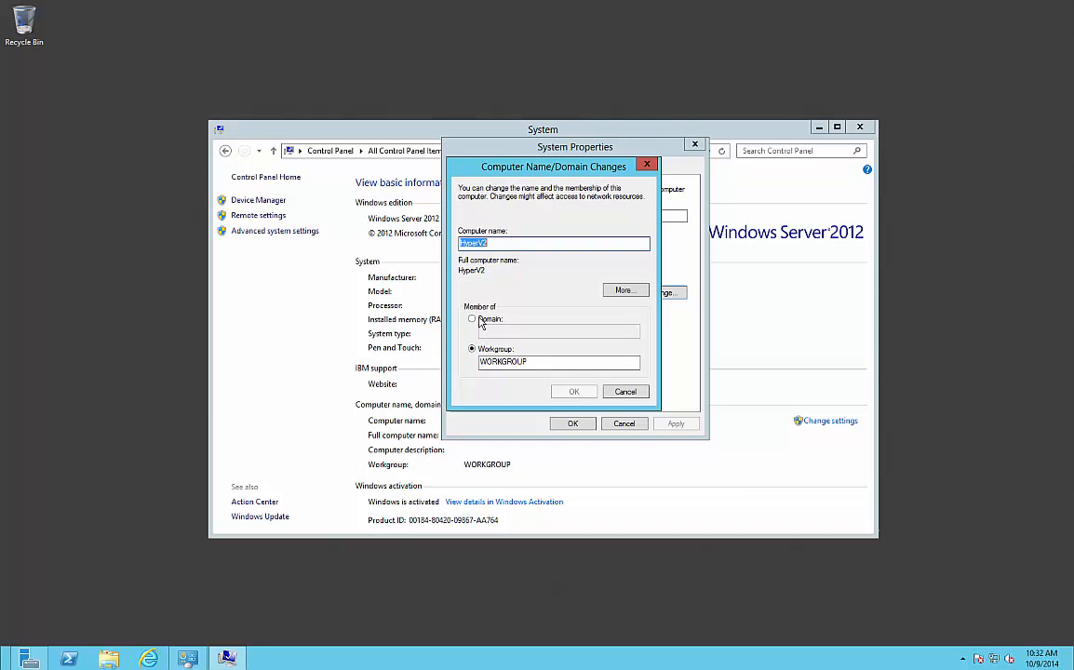
- Set HyperV2 to be a member of the hosted.local domain and submit
left_click(471, 318)
type("hosdtest")
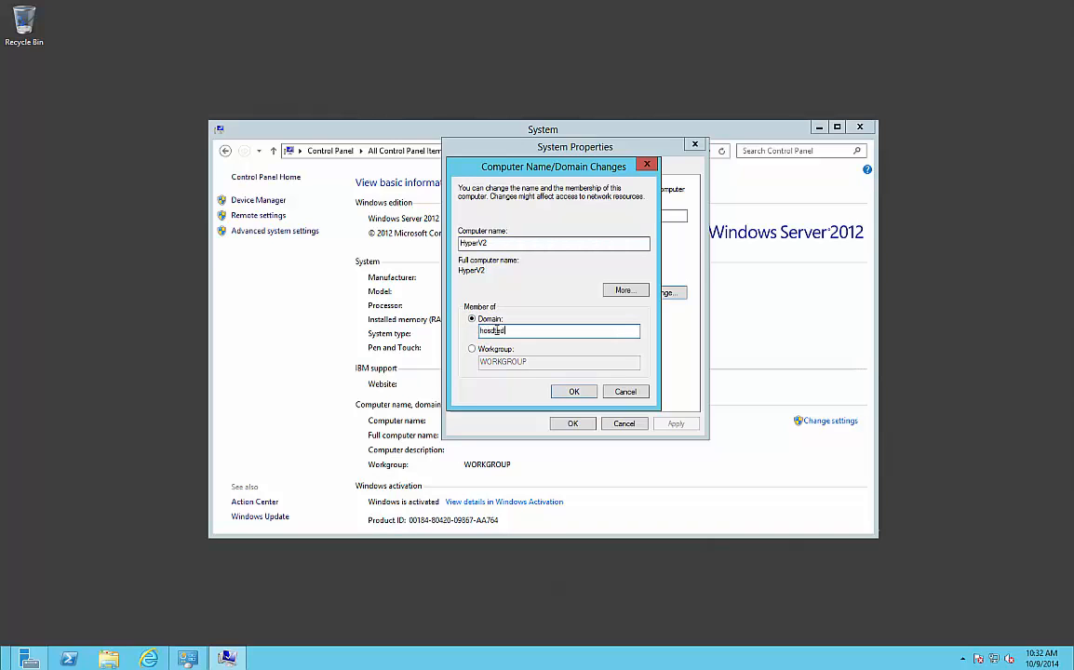
type(".local")
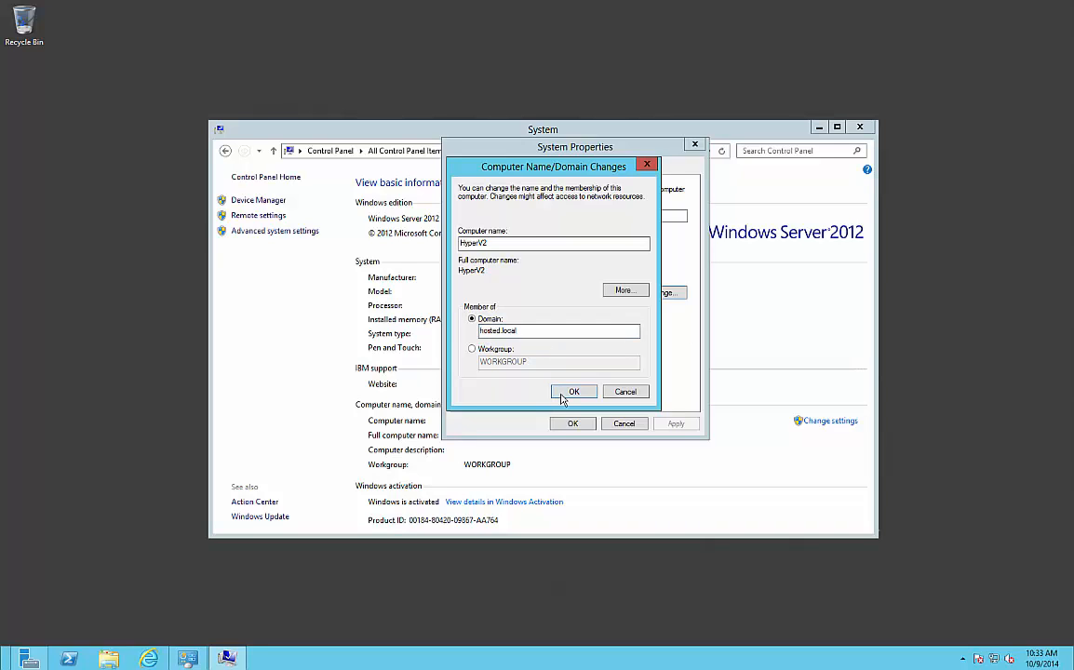
left_click(573, 391)
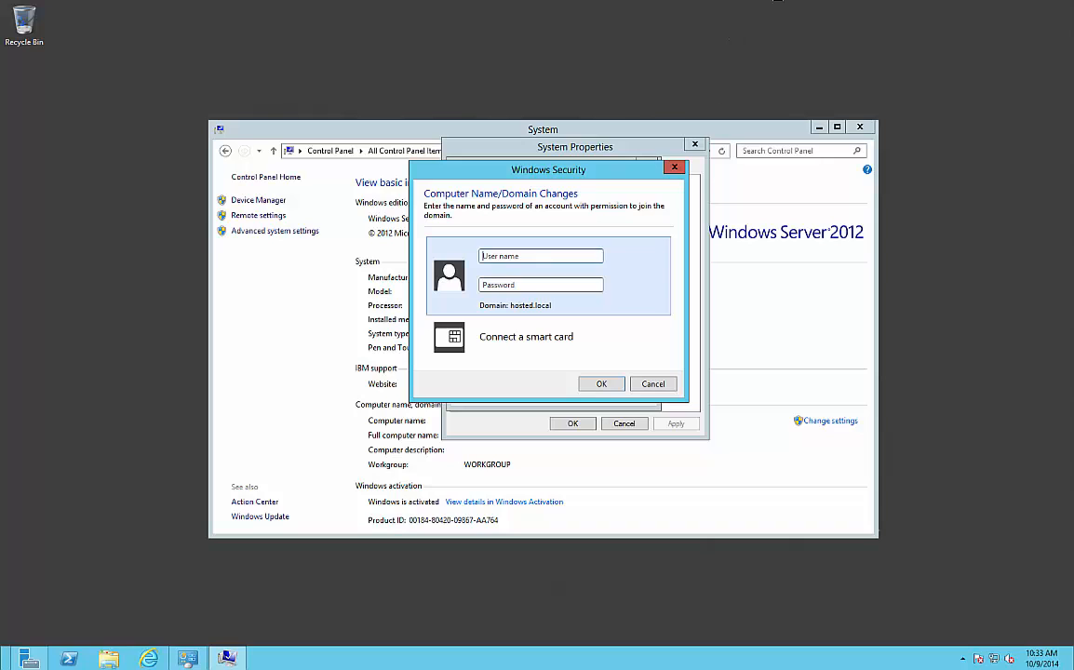
- Submit the administrator account's credentials to authorise the hosted.local join
type("administrator")
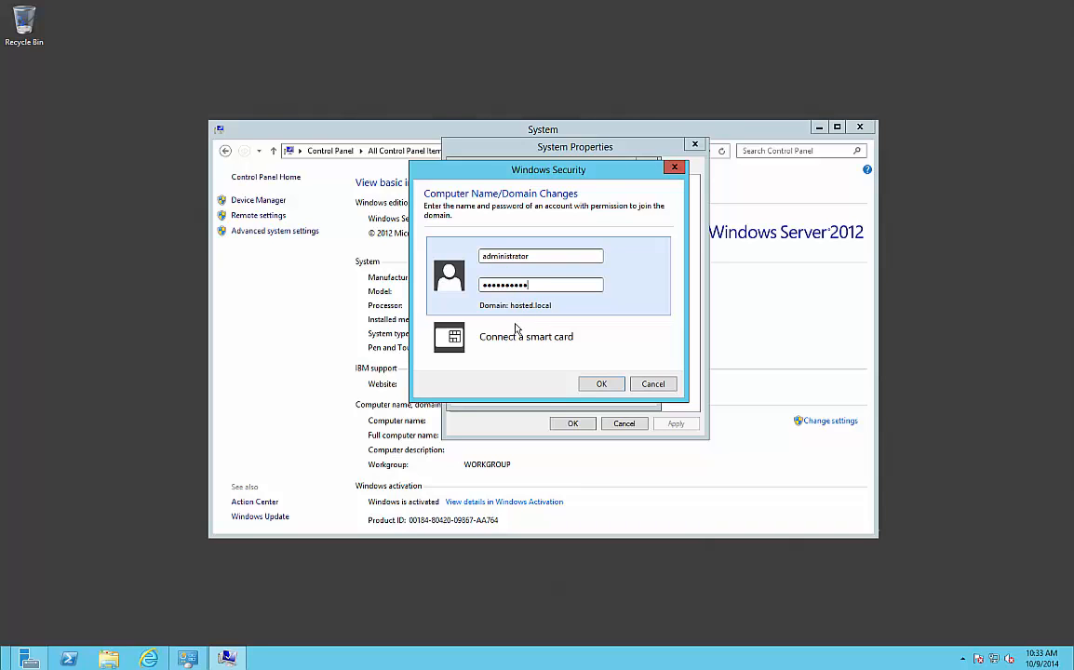
left_click(601, 383)
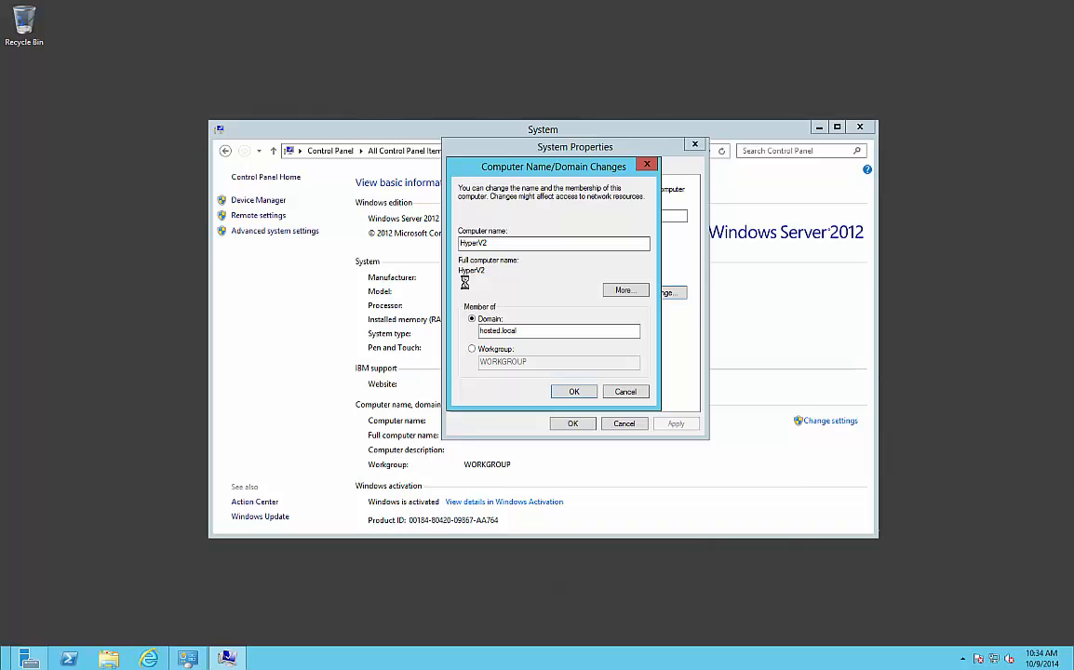
- Acknowledge the welcome to hosted.local, apply the membership, and close System Properties
left_click(573, 391)
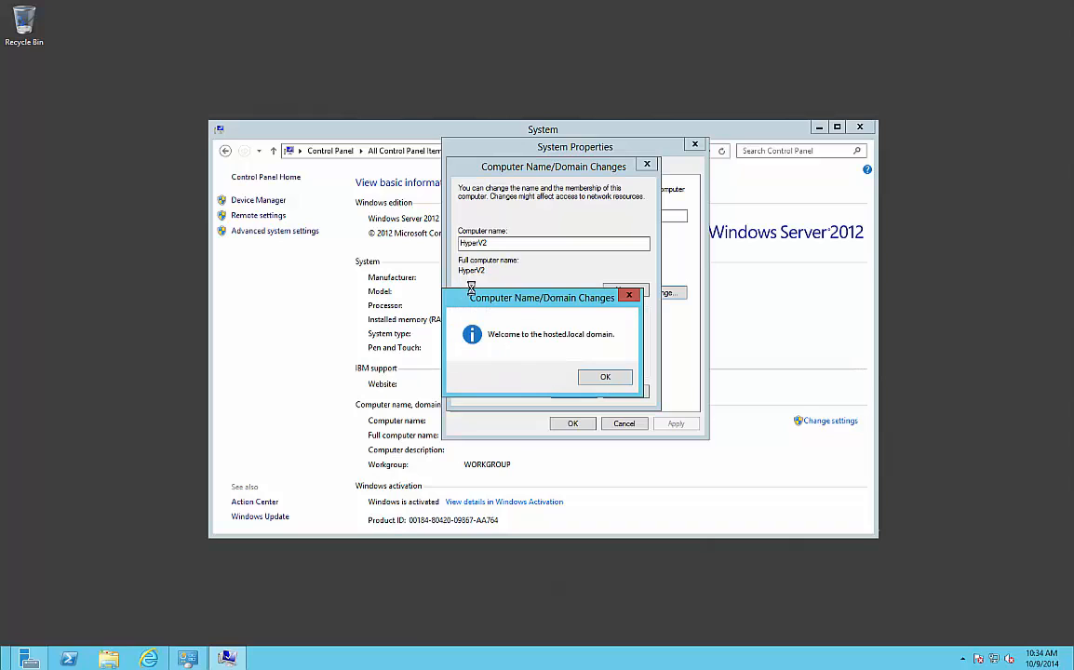
left_click(605, 377)
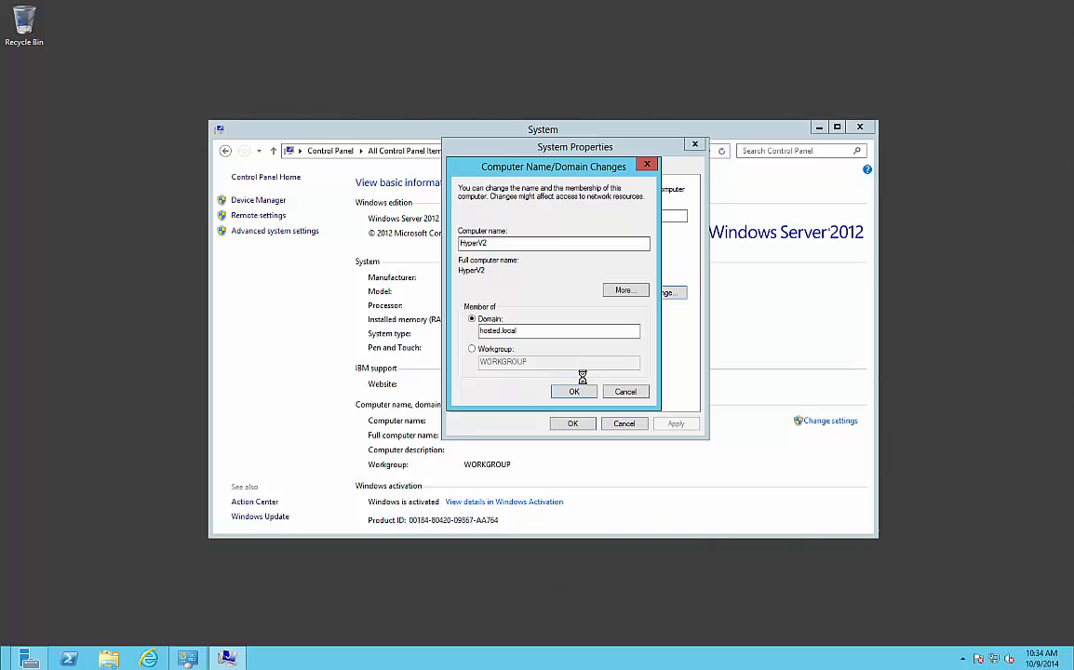
mouse_move(577, 377)
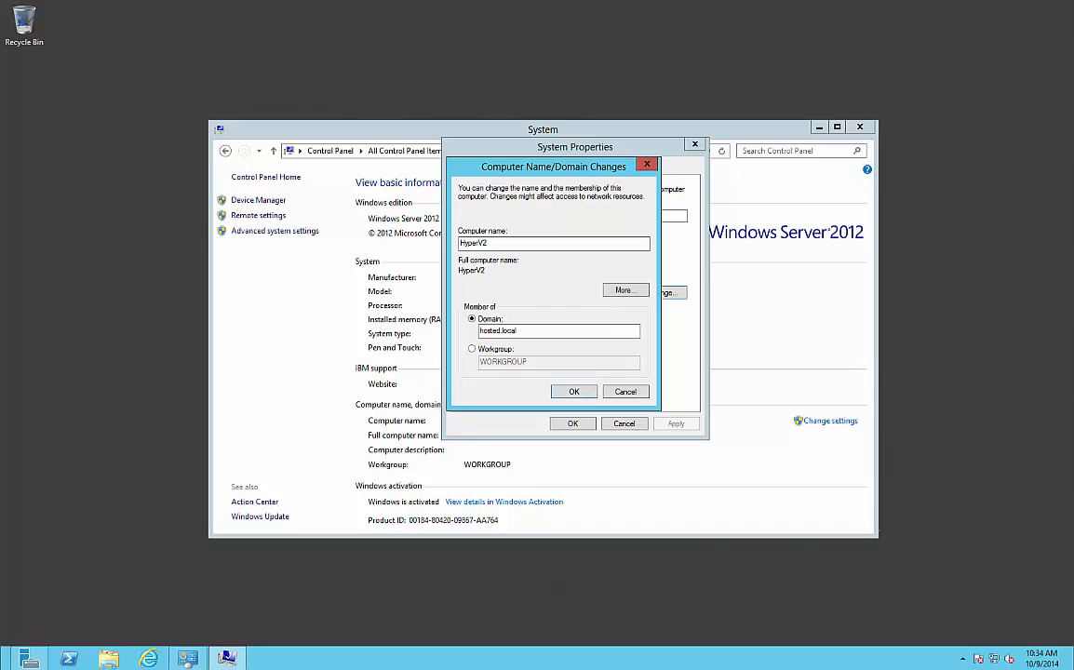
left_click(574, 391)
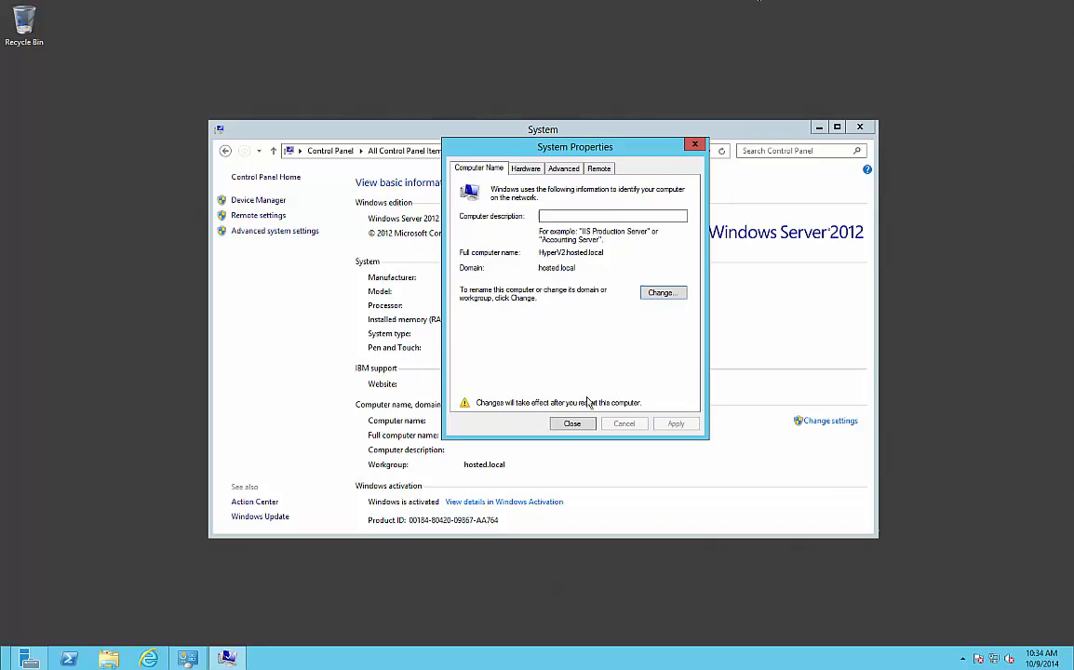
left_click(573, 424)
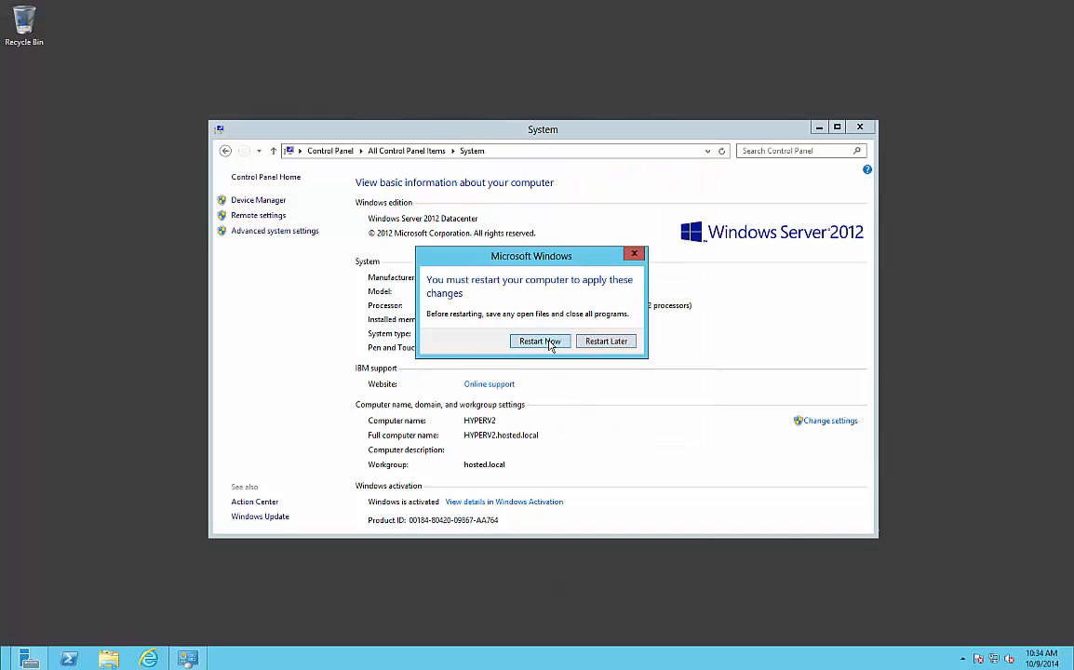